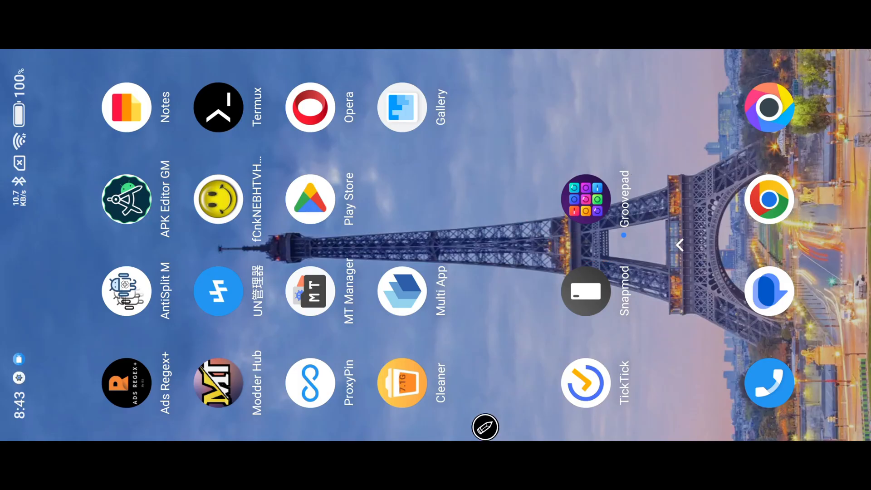
Rename the com.easybrain.make.music antisplit APK in MT Manager to a short name
click(310, 290)
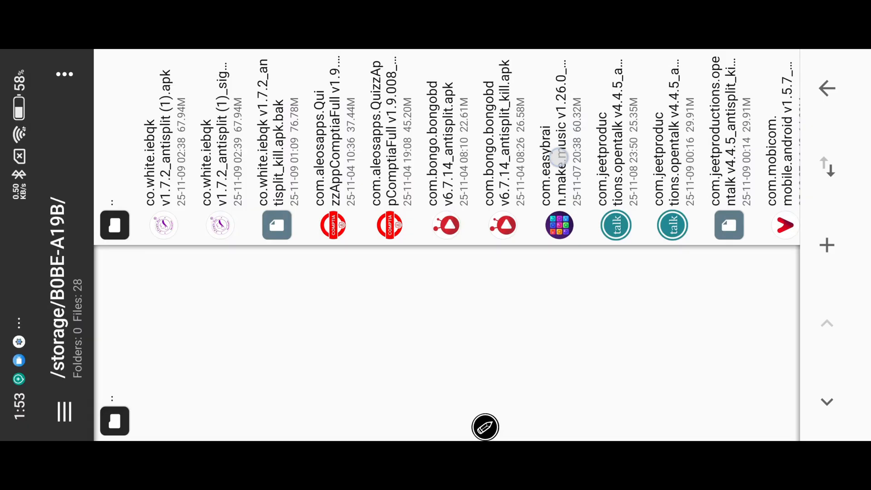
click(558, 225)
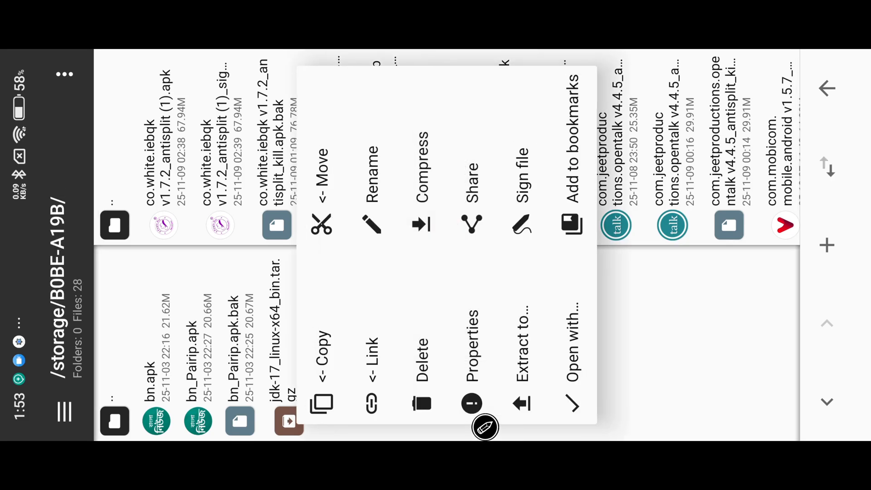
click(371, 183)
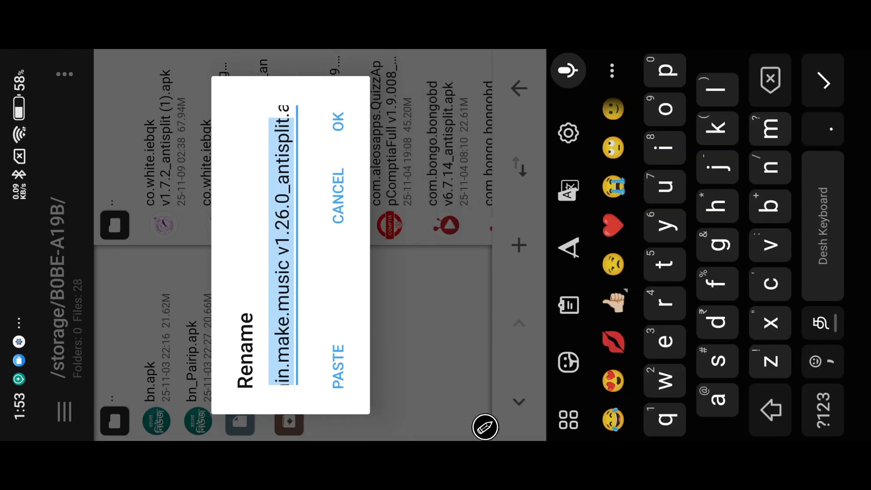
click(769, 79)
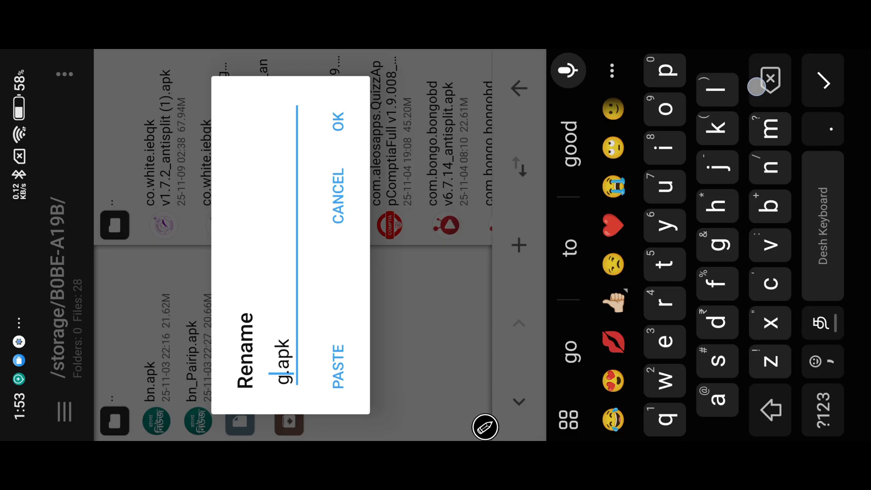
click(337, 121)
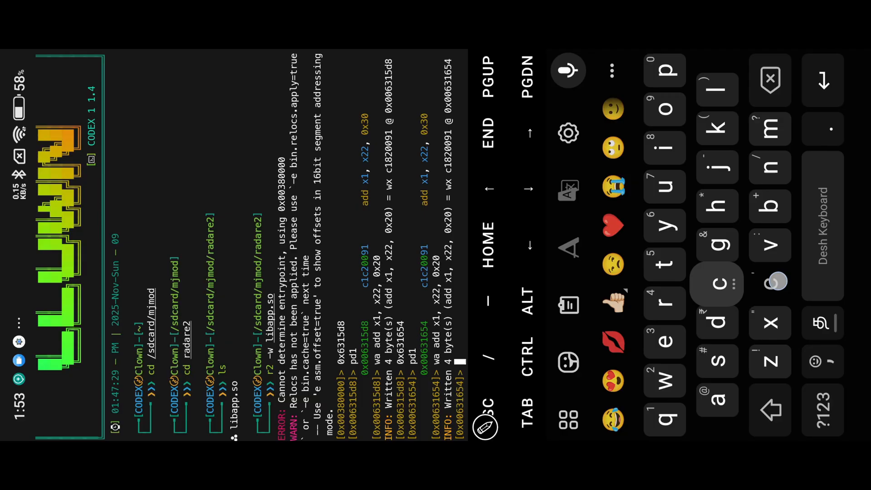
Quit radare2 and run RKPairip -i on gp.apk to decompile it into gp_decompiled
click(718, 283)
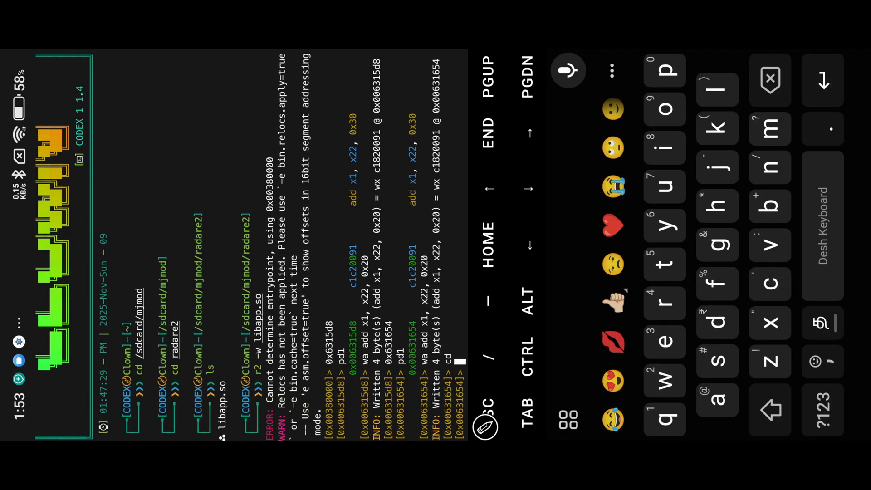
click(824, 81)
text(RKPairip -i /storage/emulated/0/MjMod/RKPairip/gp)
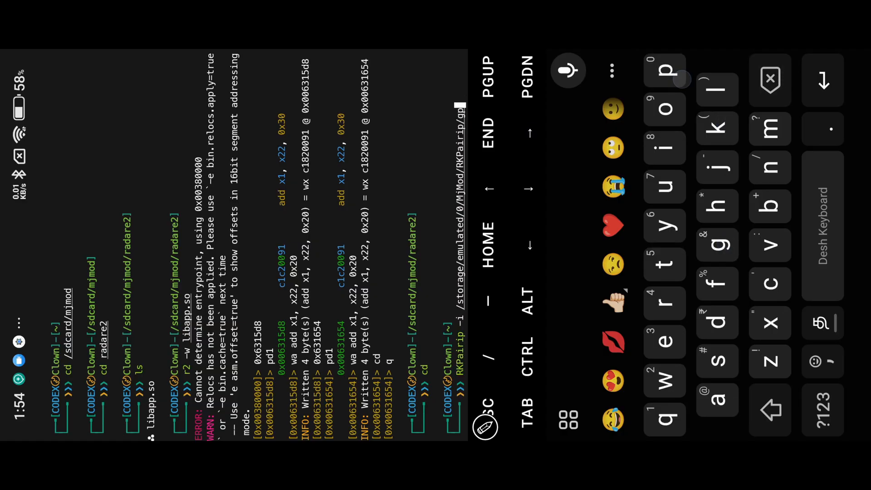
text(.apk)
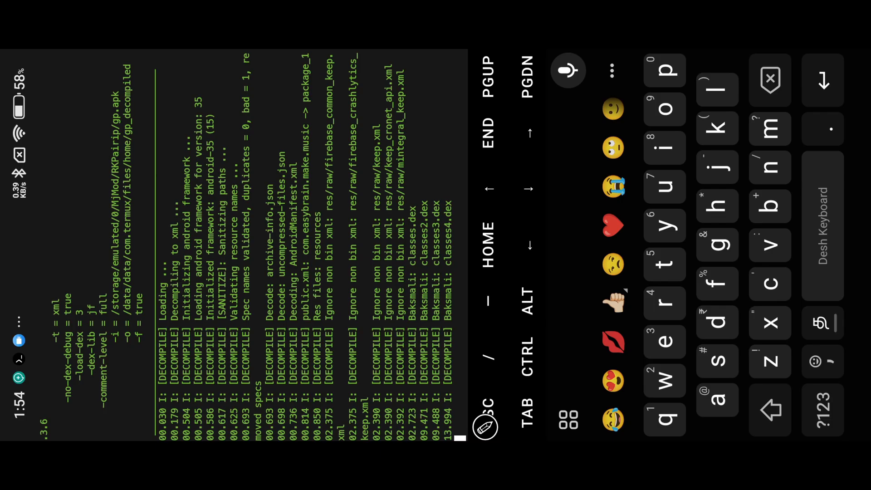
scroll(down, 3)
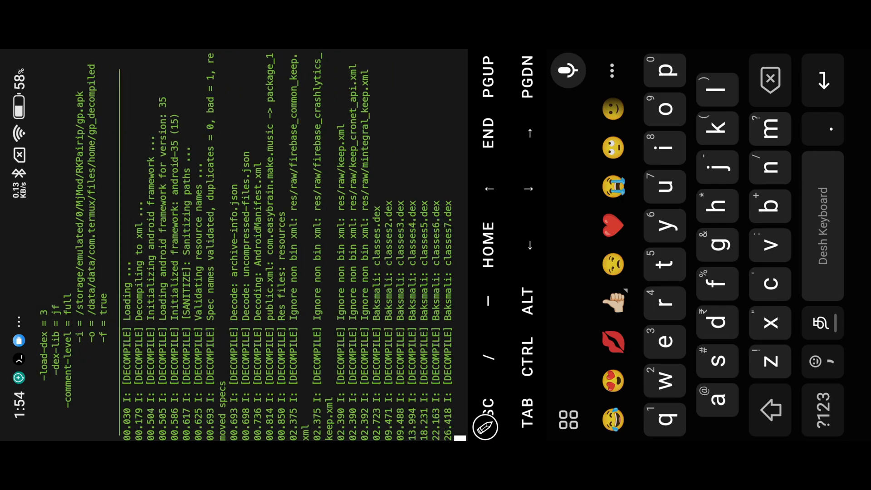
scroll(down, 3)
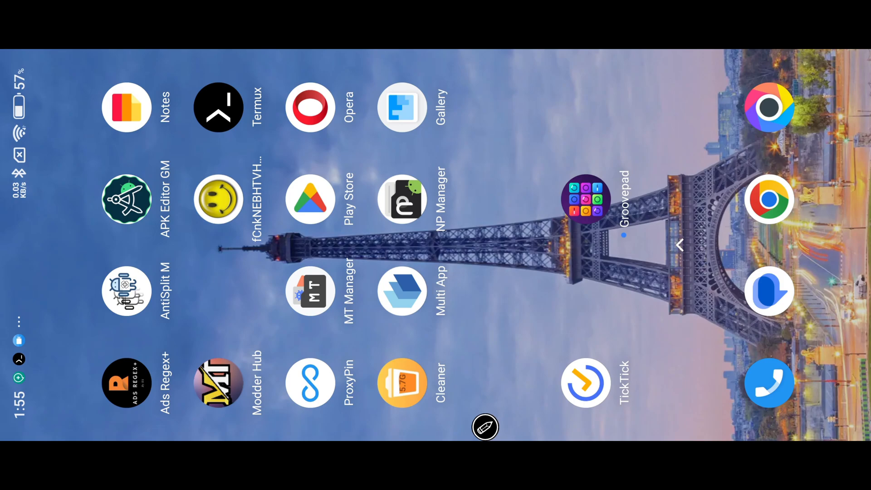
Launch the Groovepad clone from the Multi App list
click(402, 291)
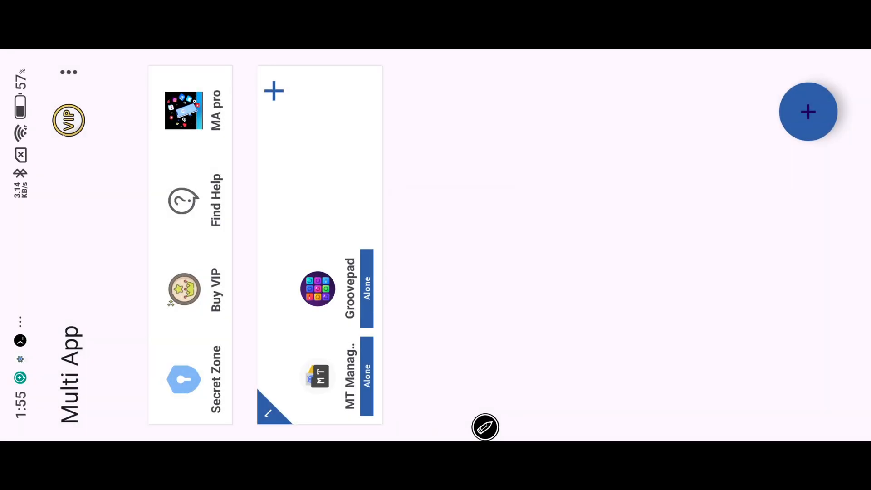
click(317, 289)
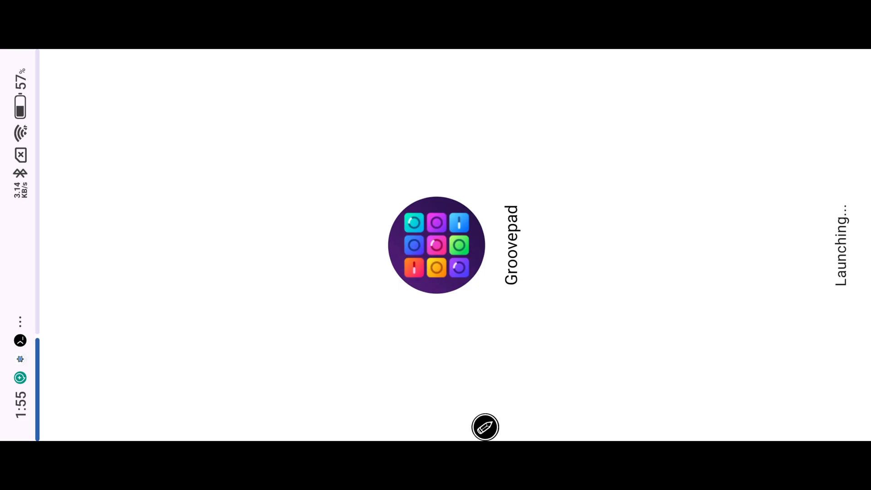
click(436, 245)
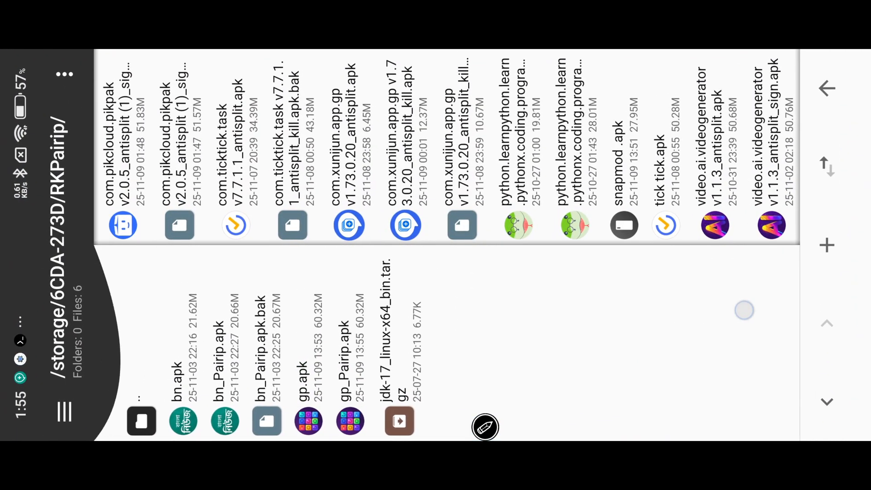
Switch to MT Manager's RKPairip folder showing gp.apk and gp_Pairip.apk
click(63, 410)
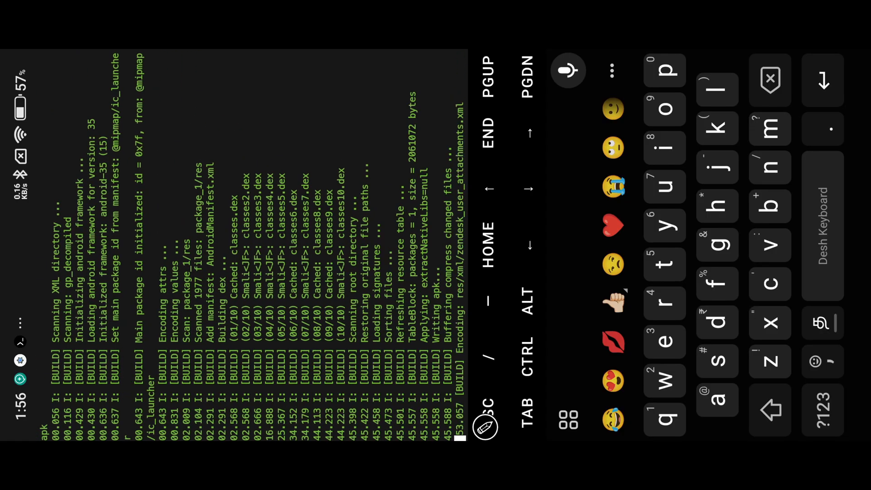
Rebuild gp_decompiled into an APK with RKPairip and follow the build log
scroll(down, 3)
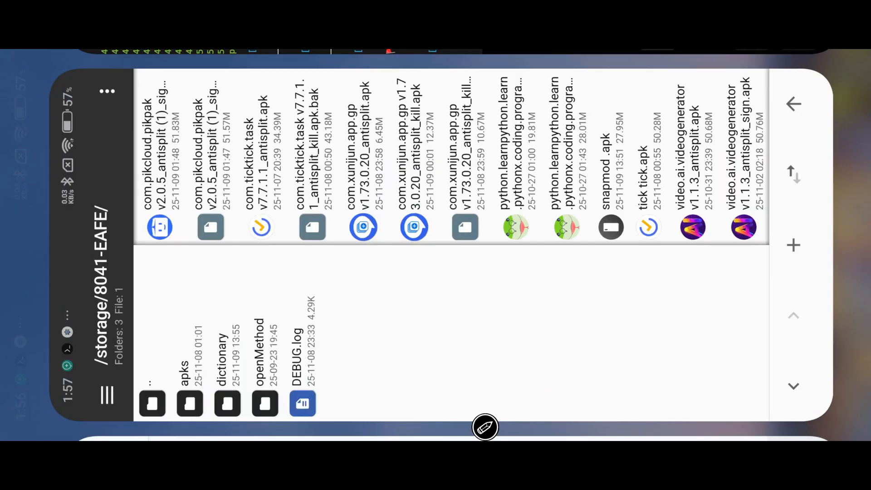
Return to MT Manager and browse gp_Pairip.apk's lib/arm64-v8a native libraries
click(109, 394)
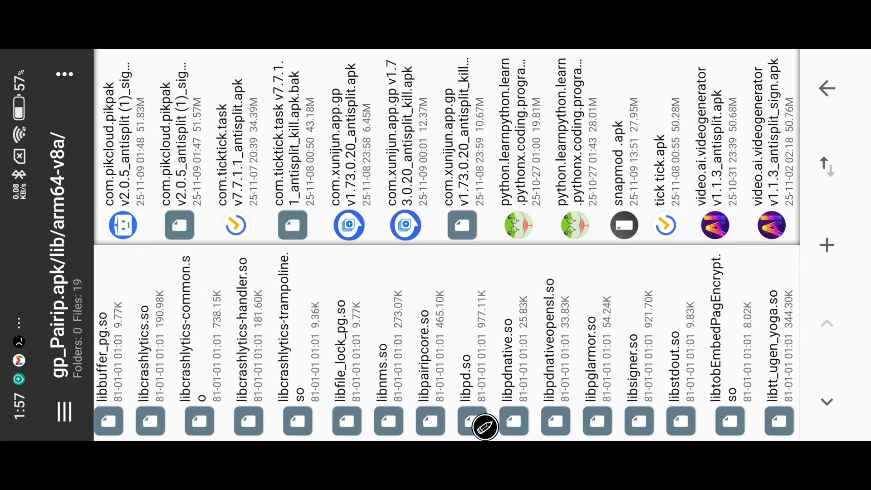
scroll(right, 3)
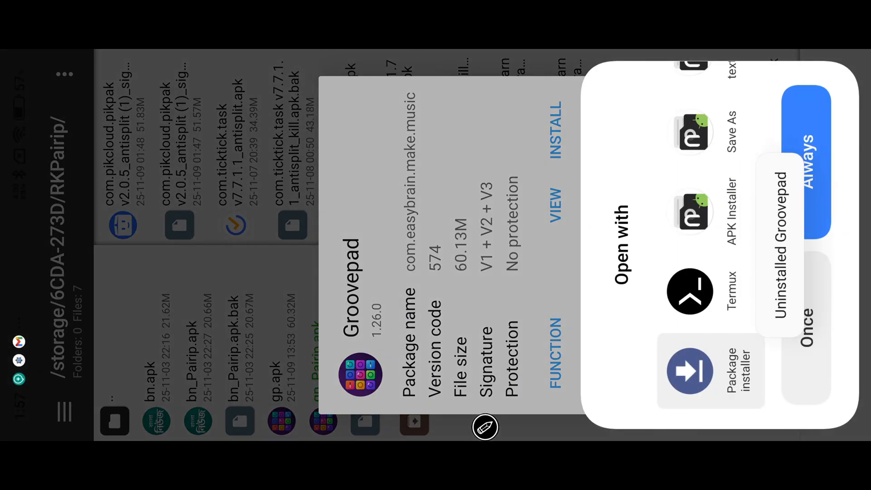
Install Groovepad 1.26.0, then open MT Manager from the home screen
click(691, 371)
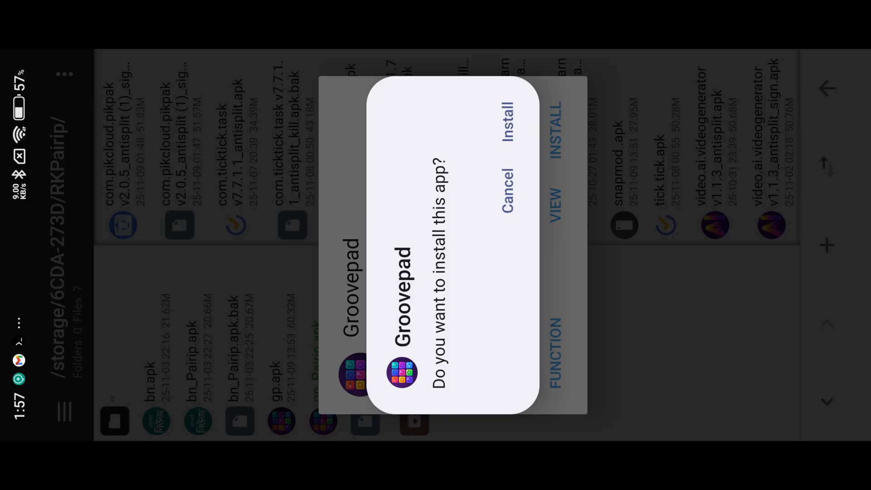
click(502, 120)
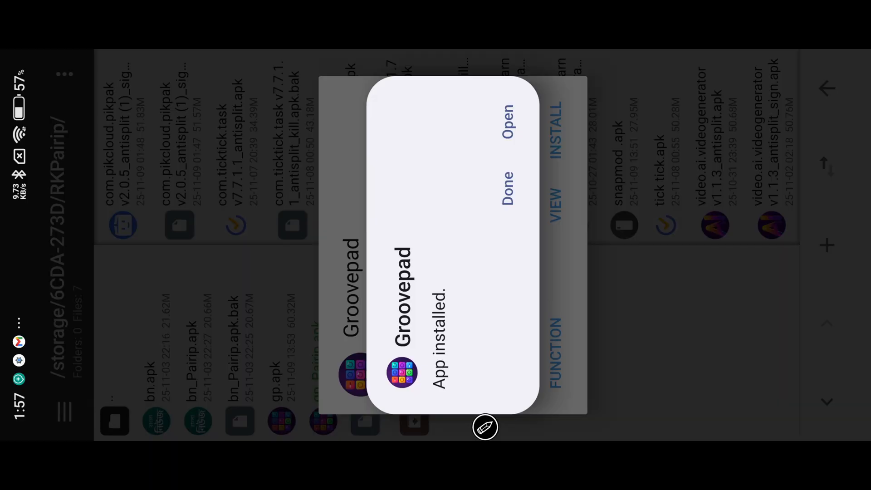
click(504, 183)
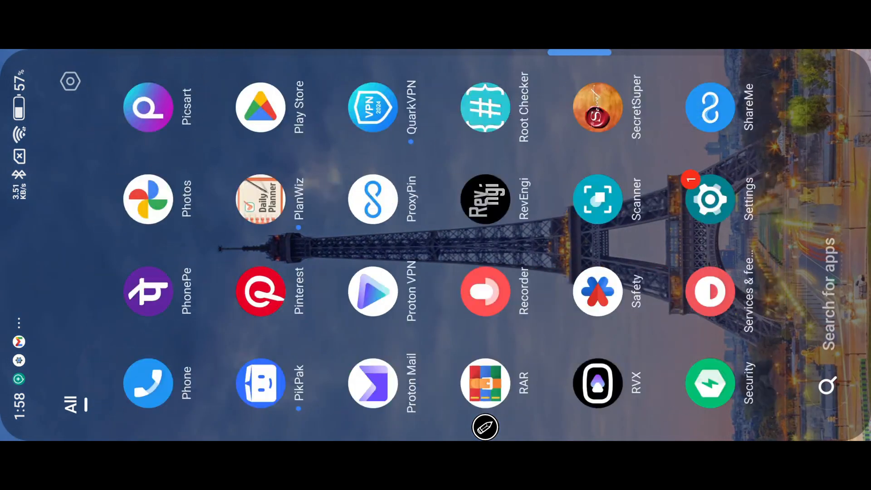
scroll(left, 3)
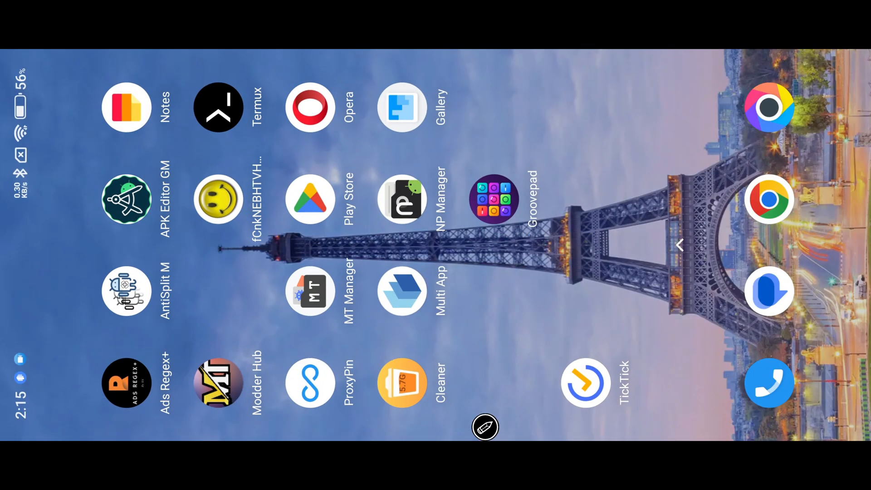
click(493, 198)
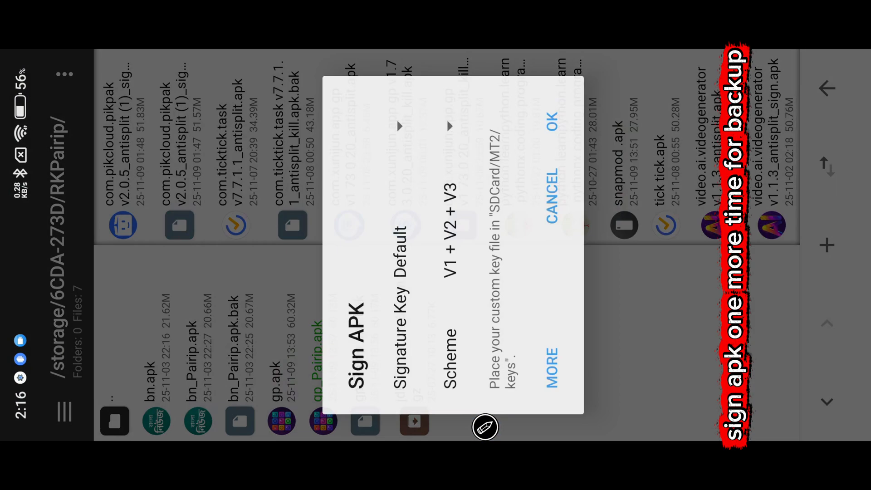
Sign the Groovepad APK with the Default key and V1 + V2 + V3 scheme
click(552, 123)
text(isp)
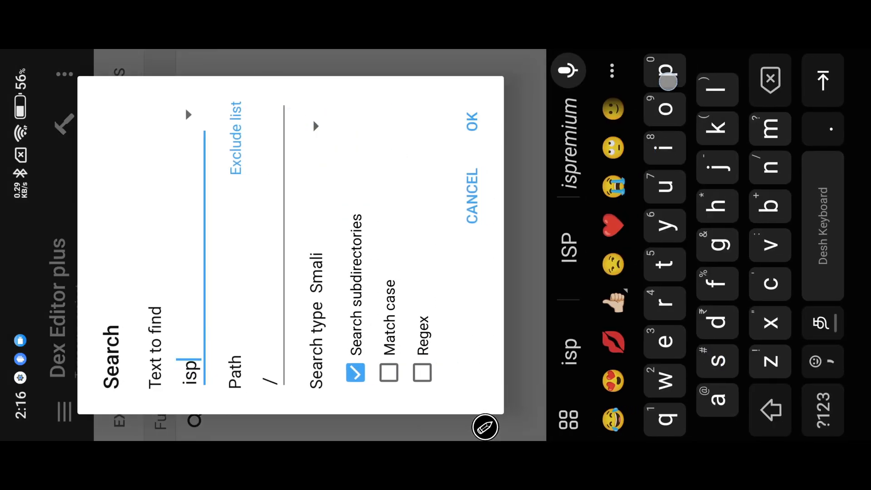
Run a Smali search for 'isp', scroll the matches, and begin another search
click(471, 119)
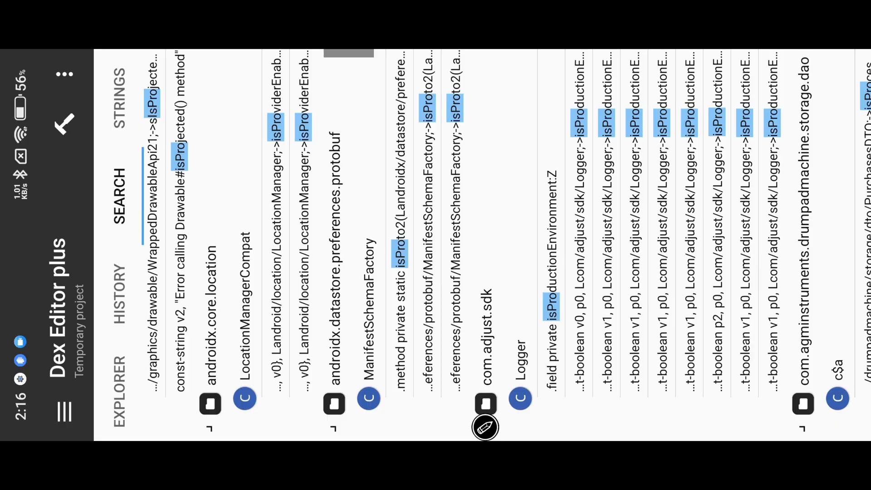
scroll(right, 3)
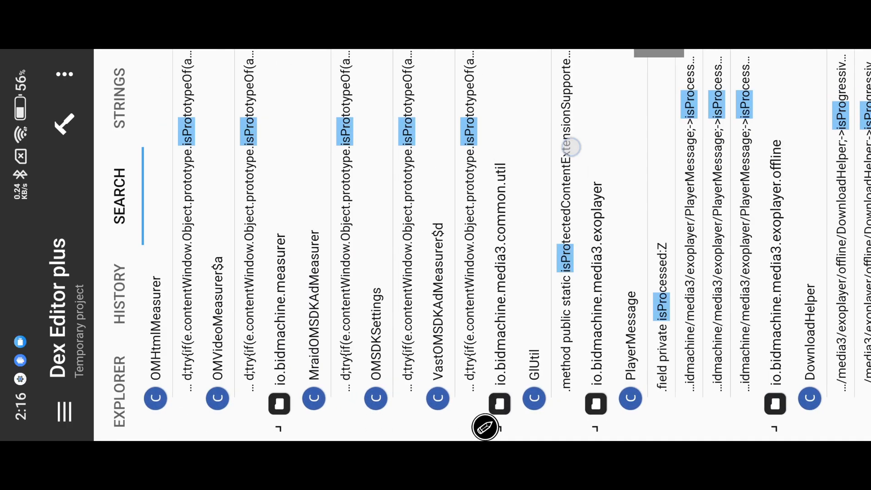
scroll(right, 3)
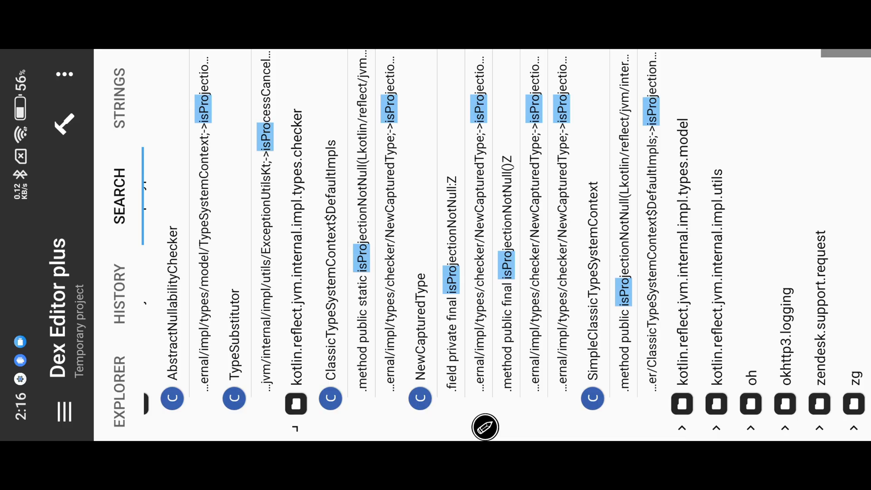
click(117, 187)
text(ispremium)
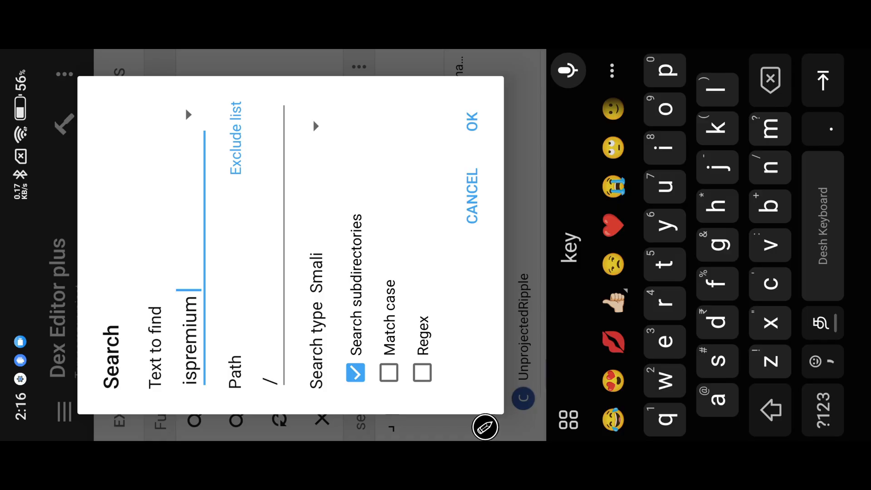
Search 'ispremium', open PresetInfoDTO's isPremium()Z, and browse its navigation entries
click(470, 119)
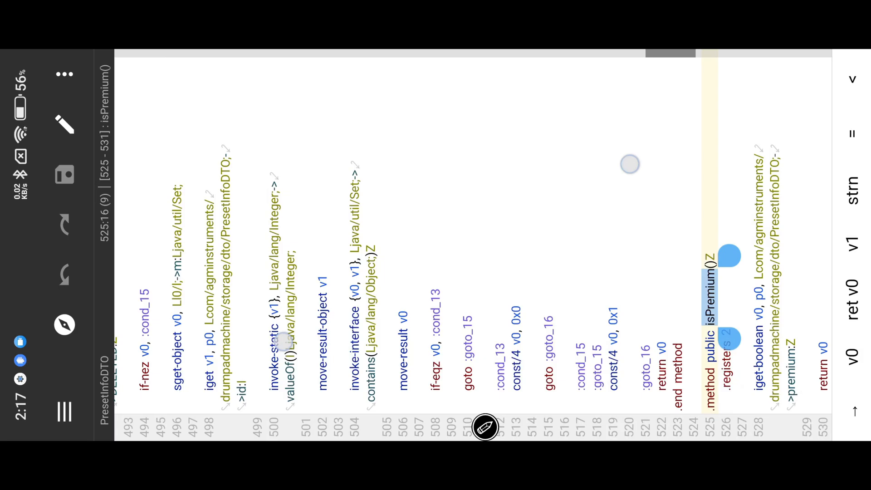
click(484, 426)
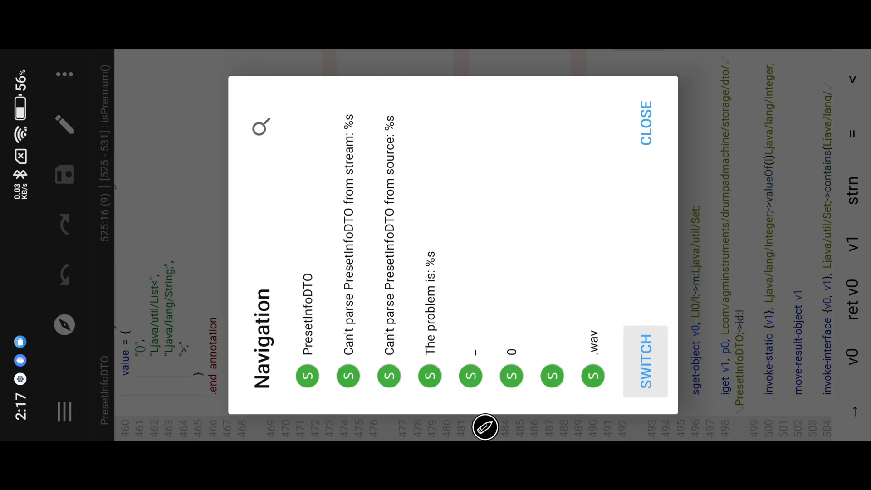
click(642, 122)
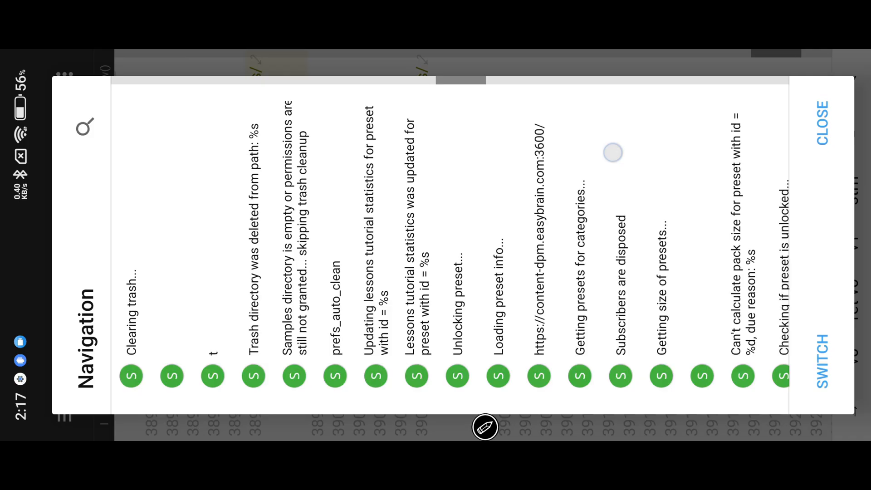
scroll(right, 3)
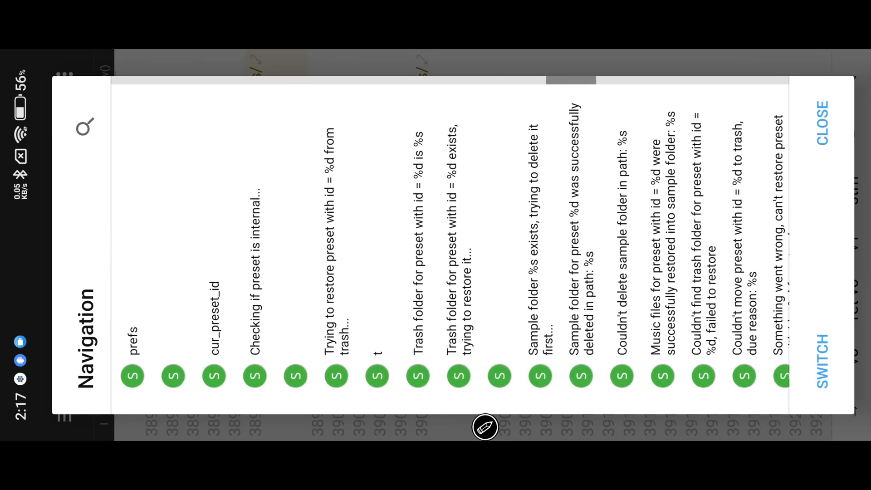
click(824, 124)
text(premium)
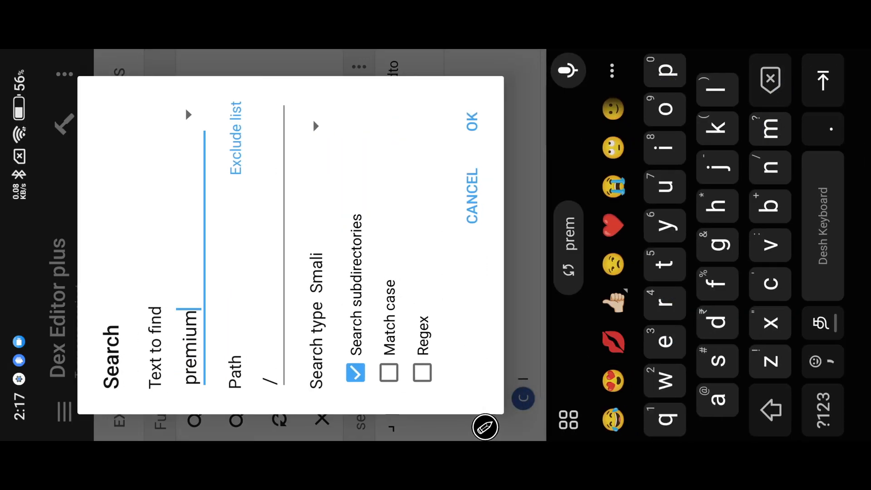
Search the smali code for 'premium' and scroll through the matching results
click(471, 119)
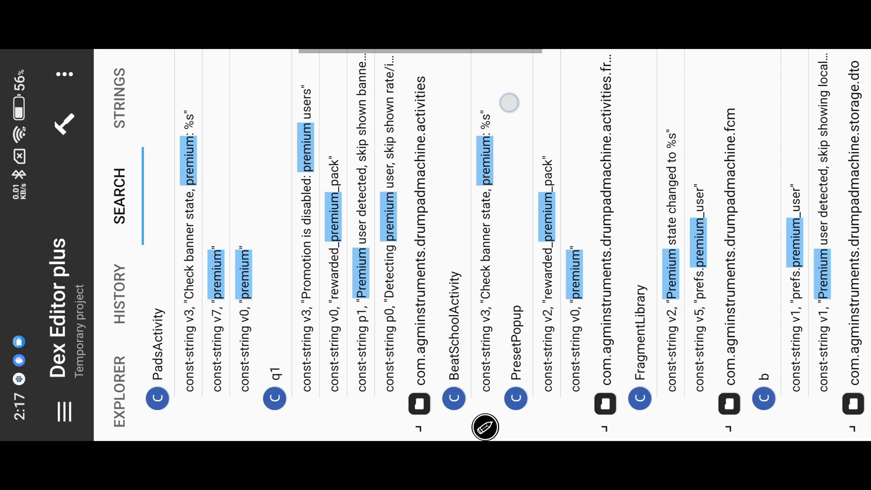
scroll(left, 3)
text(prefs.premium_user)
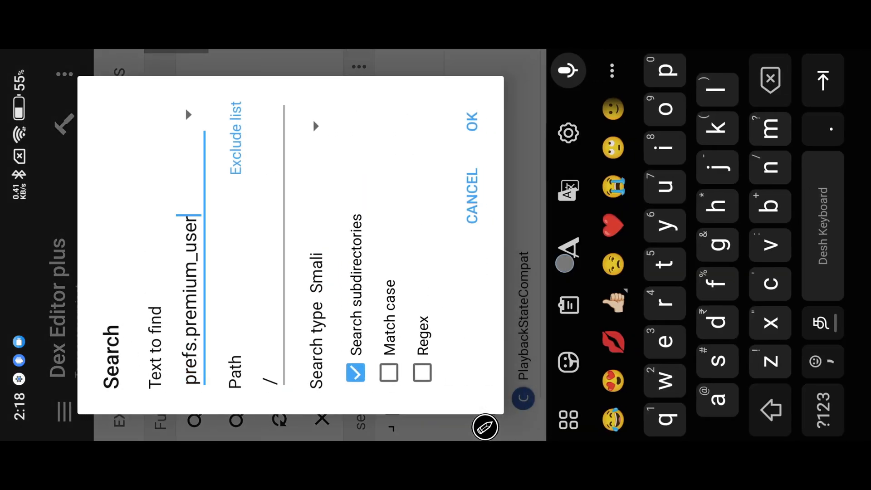
Search for 'prefs.premium_user' and open the matching method d(Z)V
click(471, 119)
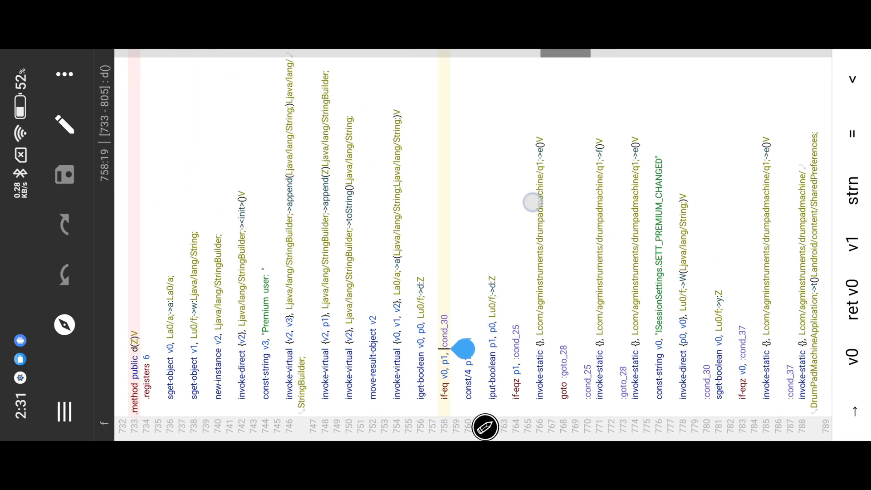
Scroll through method d(Z)V and select the '.field private d:Z' declaration
scroll(down, 3)
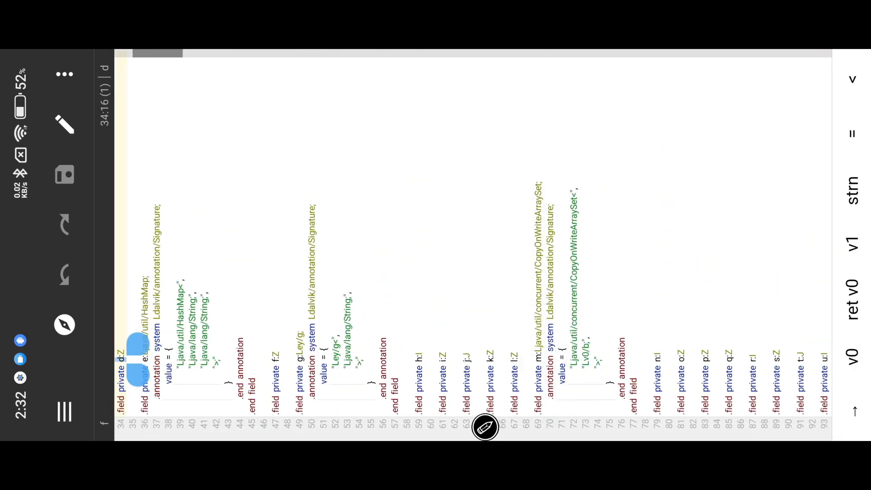
click(118, 355)
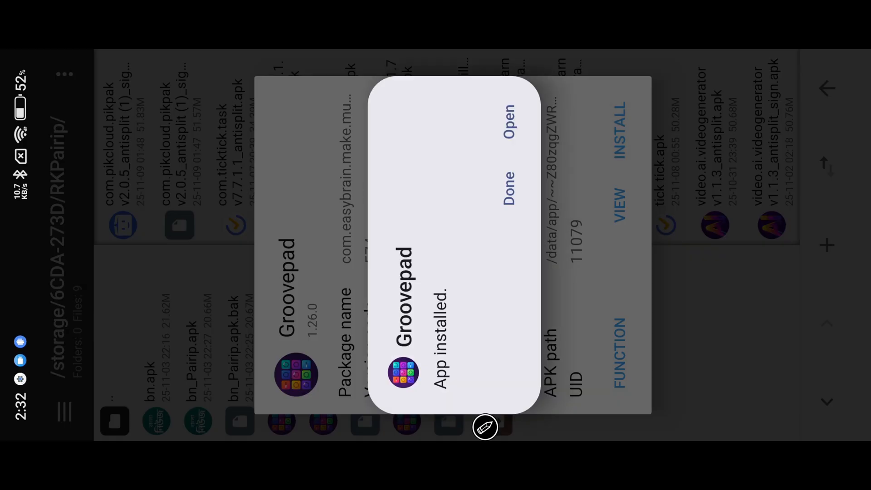
Launch the reinstalled Groovepad from the App installed prompt
click(507, 119)
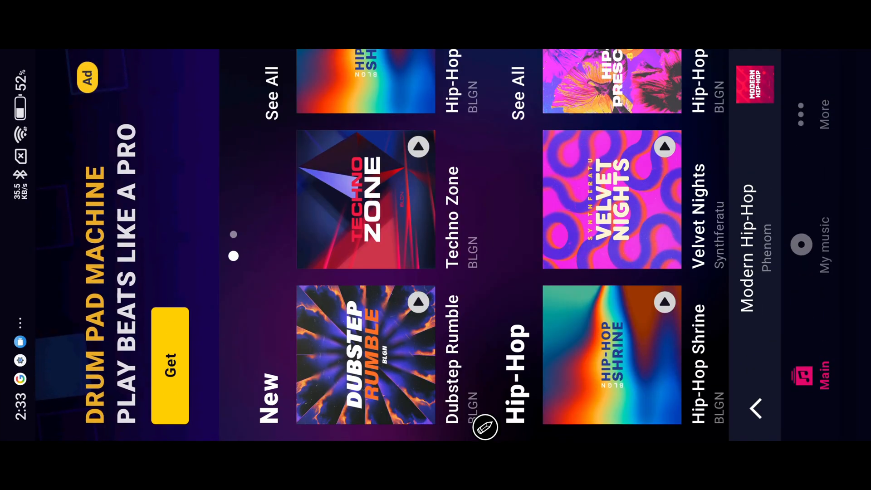